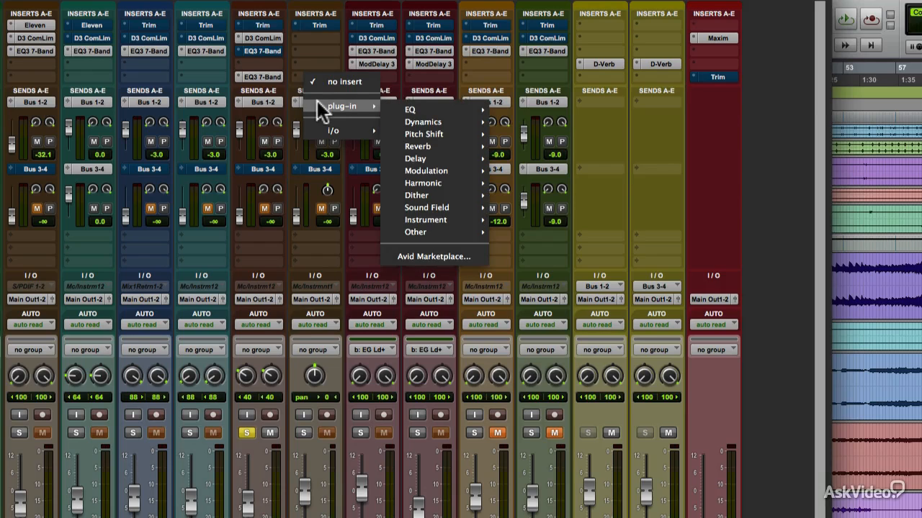
mouse_move(410, 109)
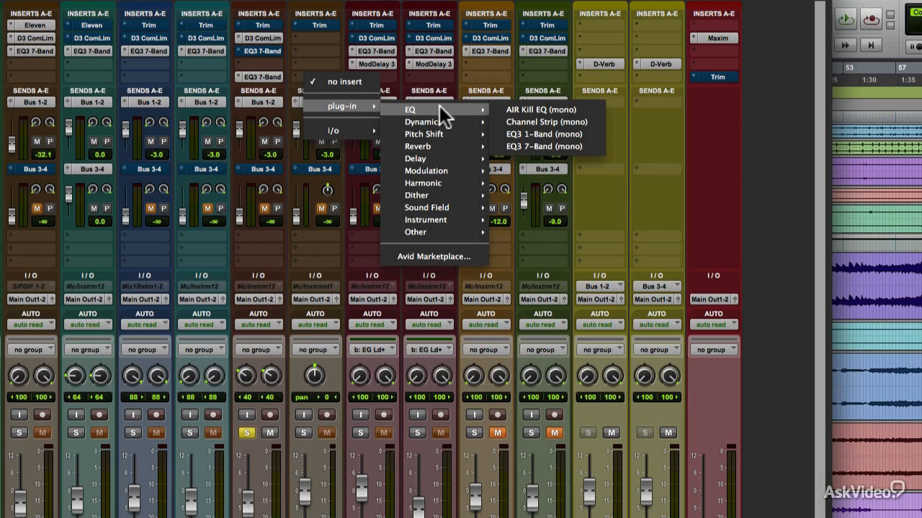
mouse_move(553, 115)
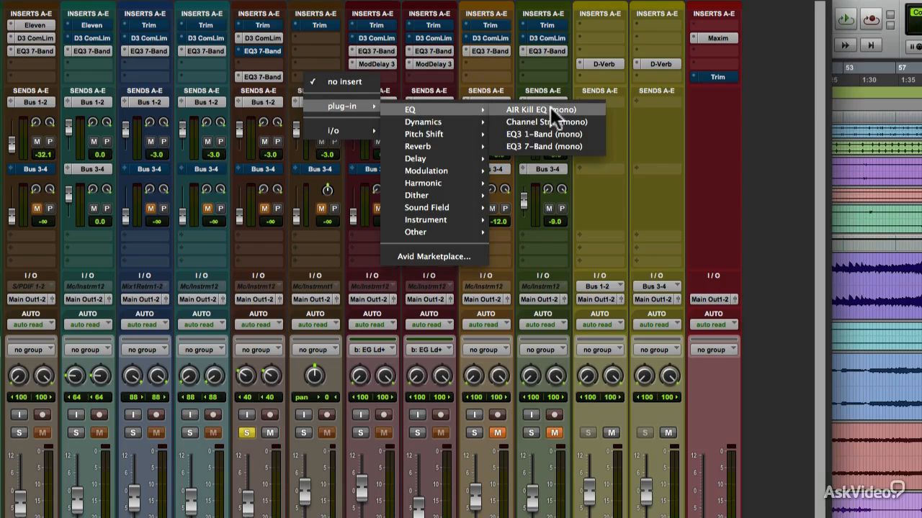
Load EQ3 7-Band (mono) on the sixth channel's empty insert, opening its window
click(547, 147)
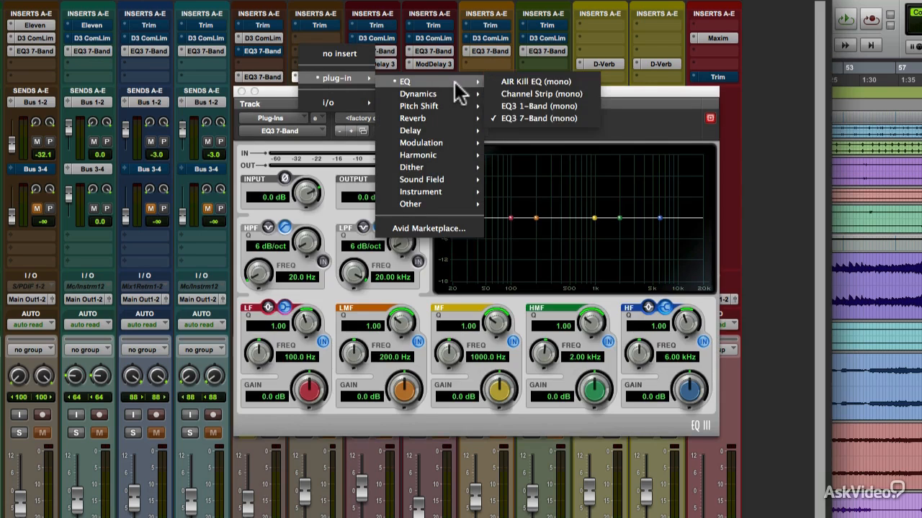
mouse_move(418, 93)
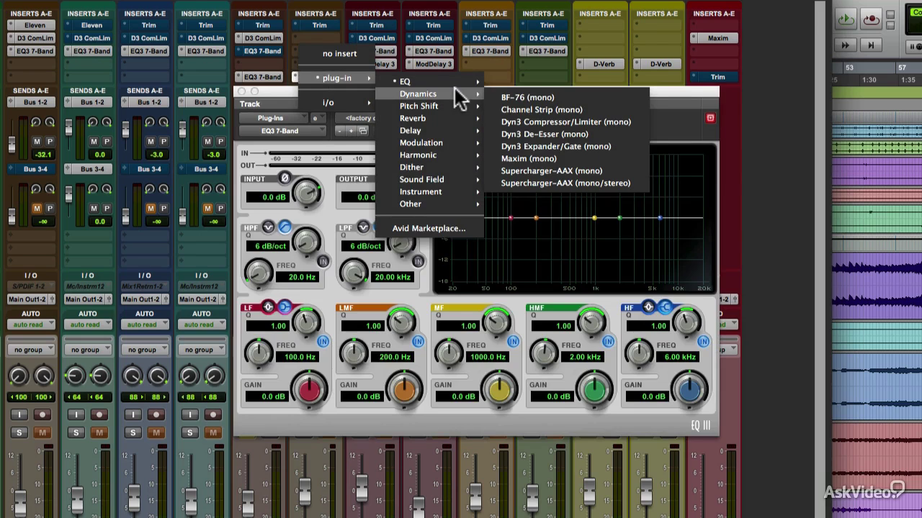
Swap the insert's EQ for D-Verb (mono) reverb with its controls showing
click(566, 121)
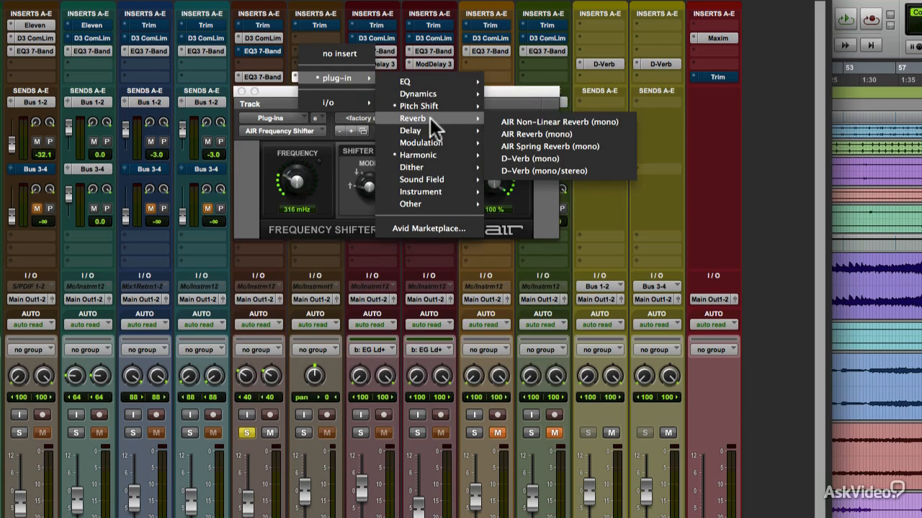
mouse_move(520, 159)
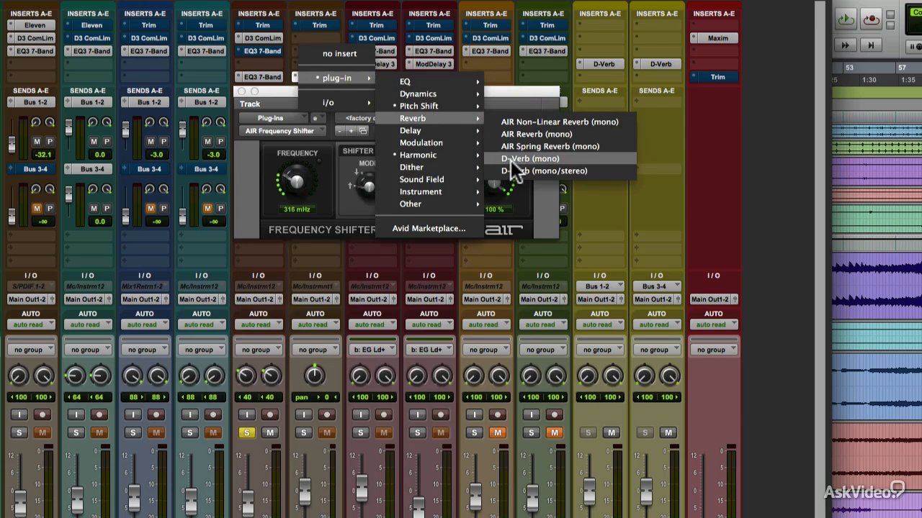
click(524, 158)
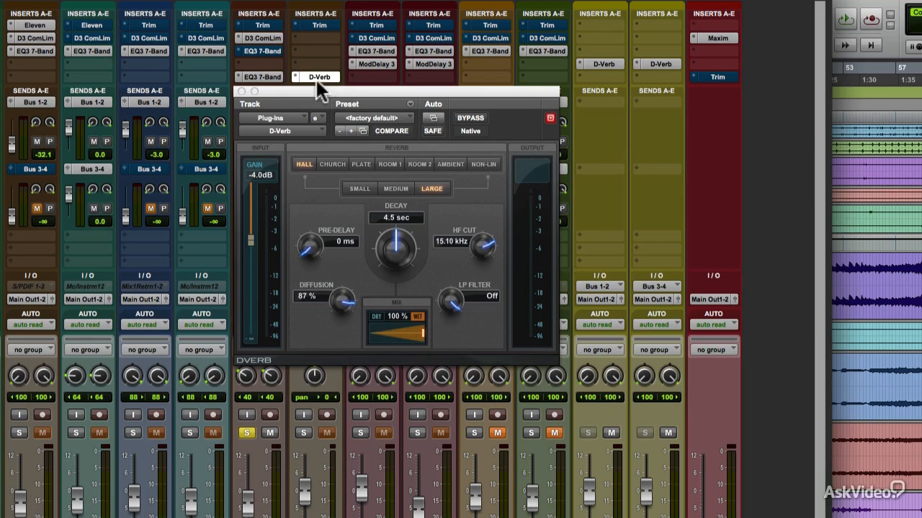
Load Mod Delay III on the insert, then replace it with AIR Chorus
click(316, 76)
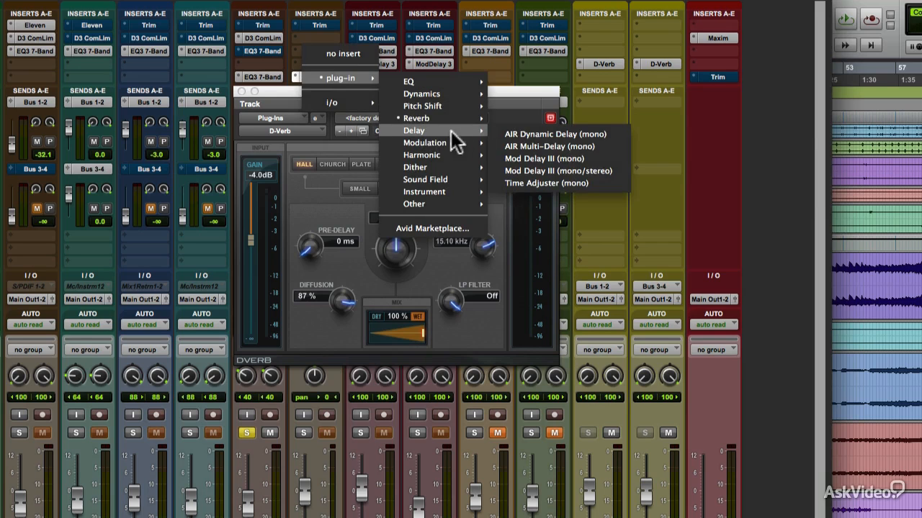
click(543, 158)
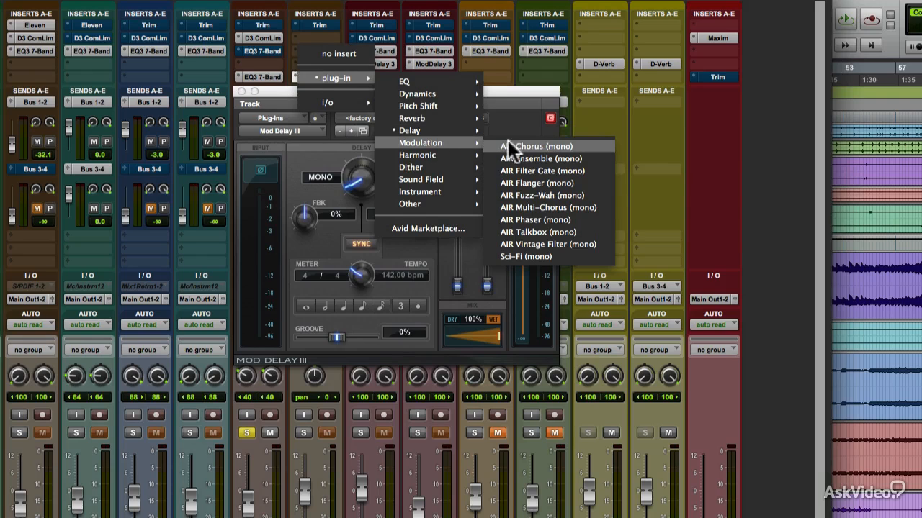
click(524, 147)
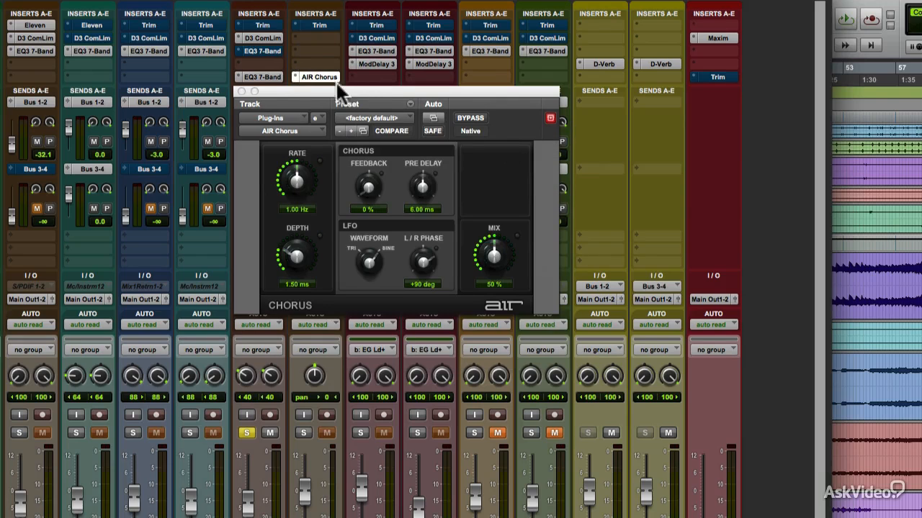
click(322, 78)
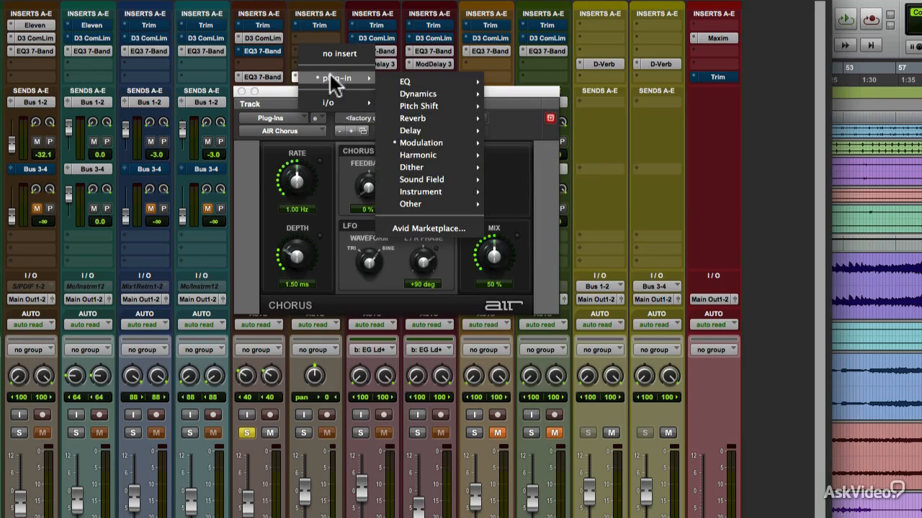
mouse_move(431, 155)
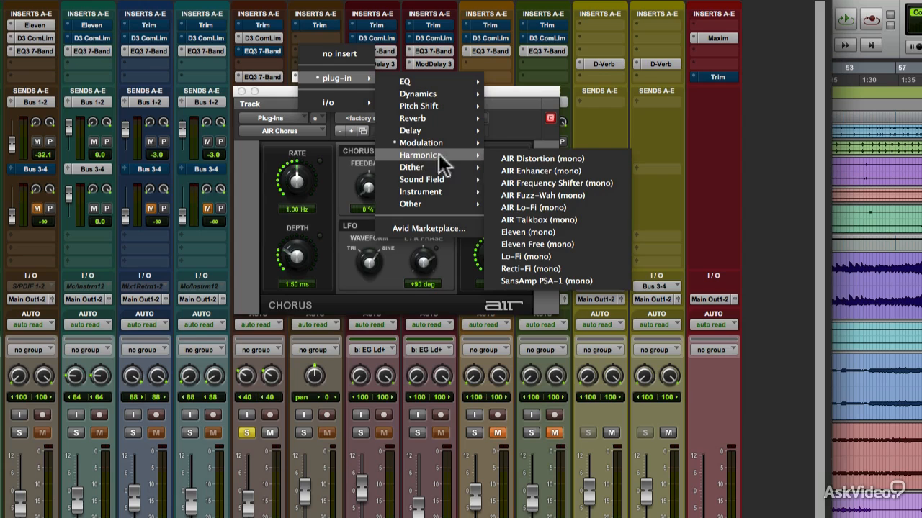
Try Eleven Free and POW-r Dither on the insert, ending with AIR Stereo Width loaded
click(537, 243)
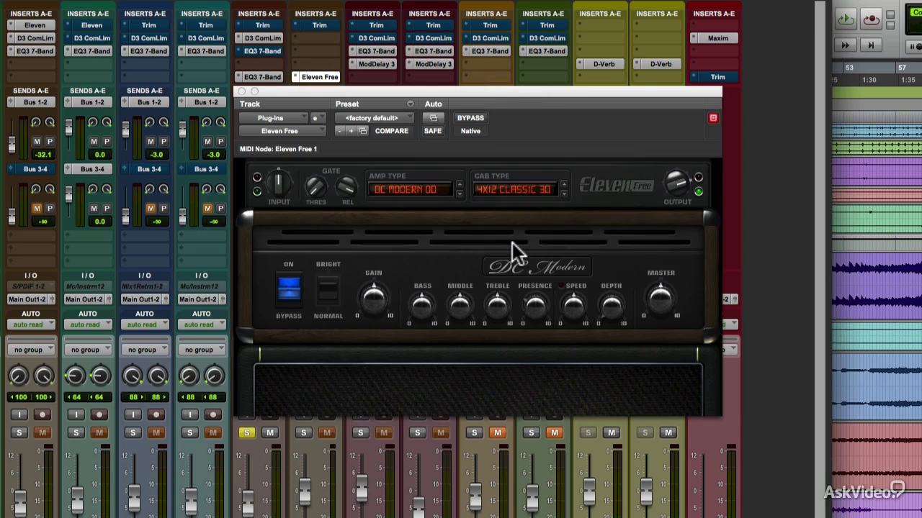
mouse_move(360, 138)
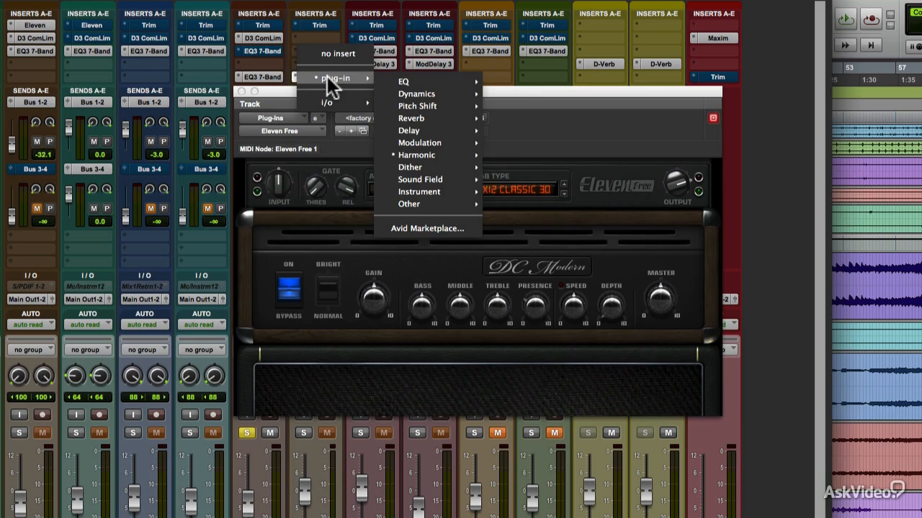
mouse_move(410, 168)
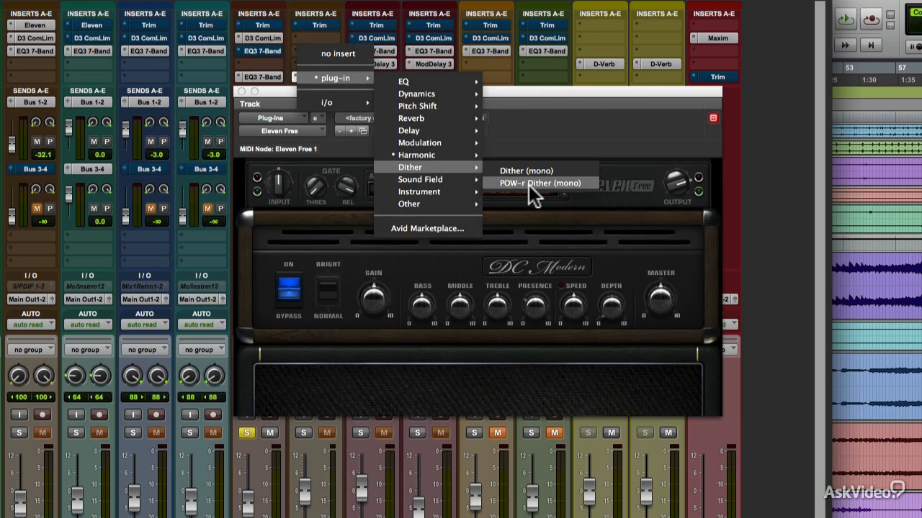
click(530, 183)
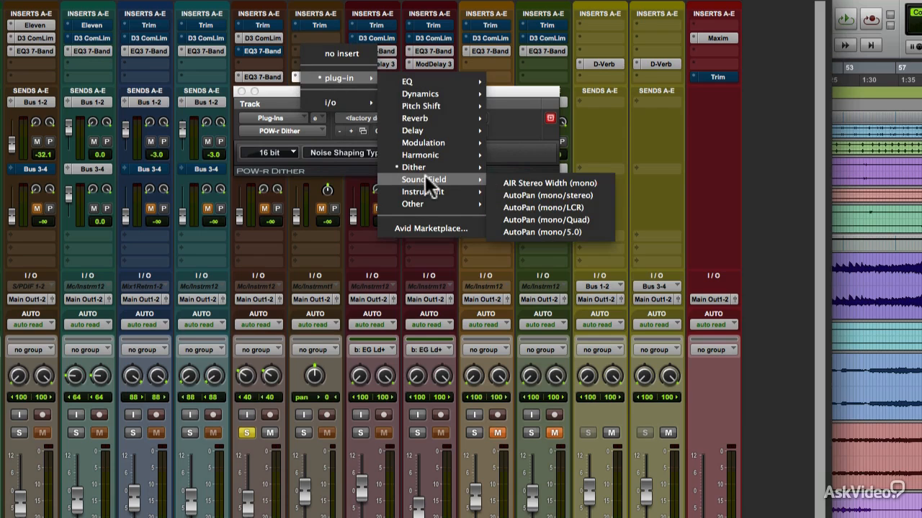
click(550, 181)
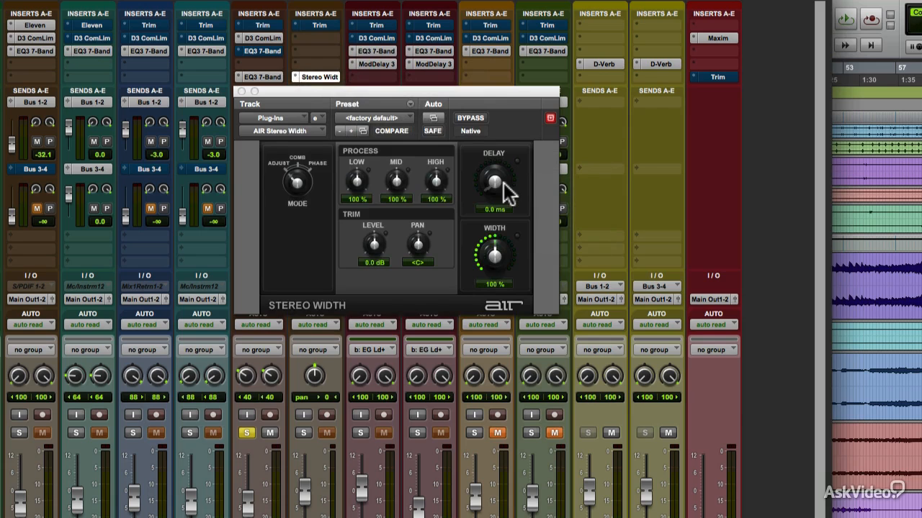
Replace AIR Stereo Width with the Trim (mono) plug-in from the Other submenu
click(262, 78)
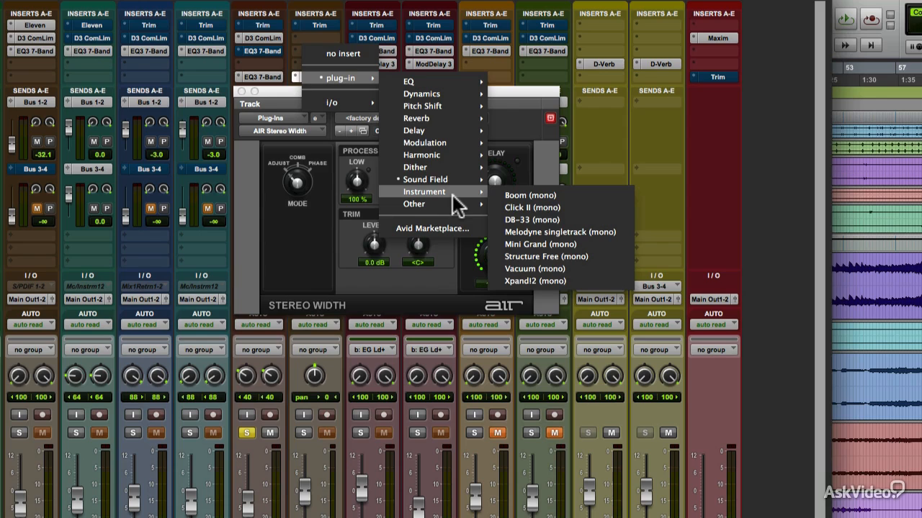
mouse_move(504, 204)
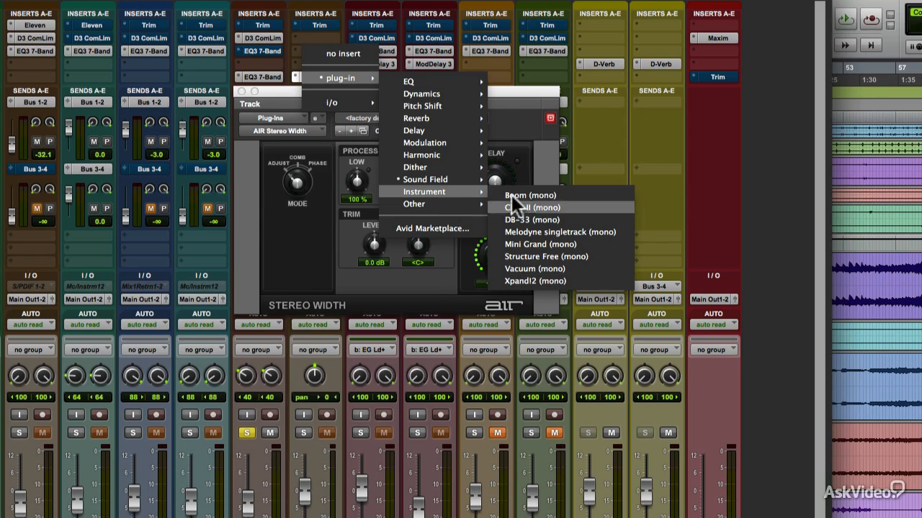
mouse_move(453, 204)
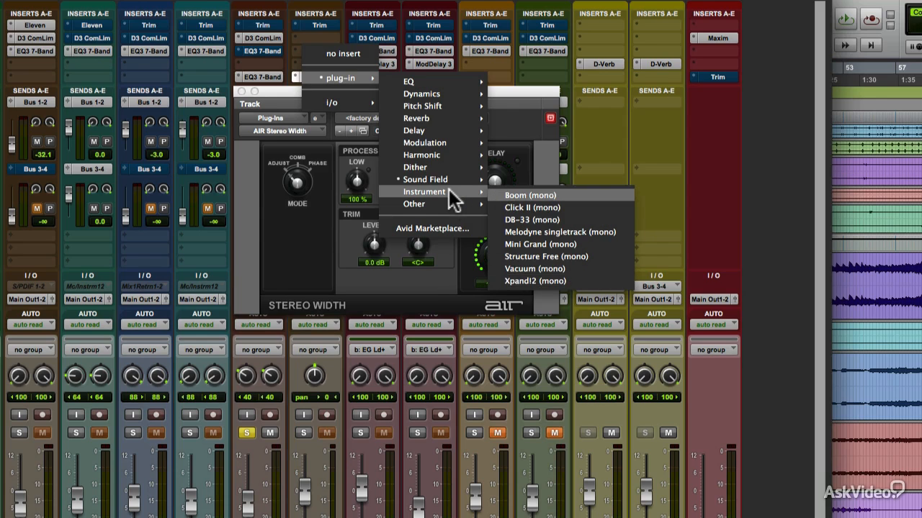
mouse_move(438, 205)
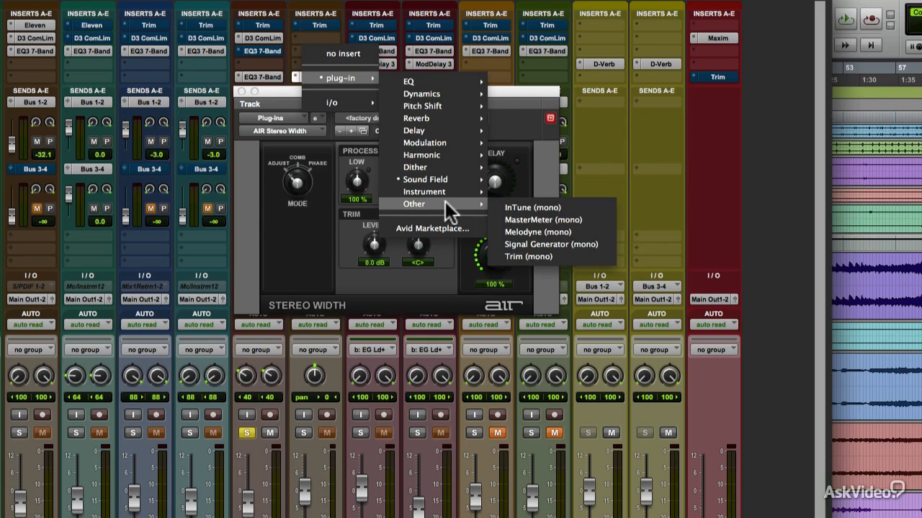
mouse_move(545, 266)
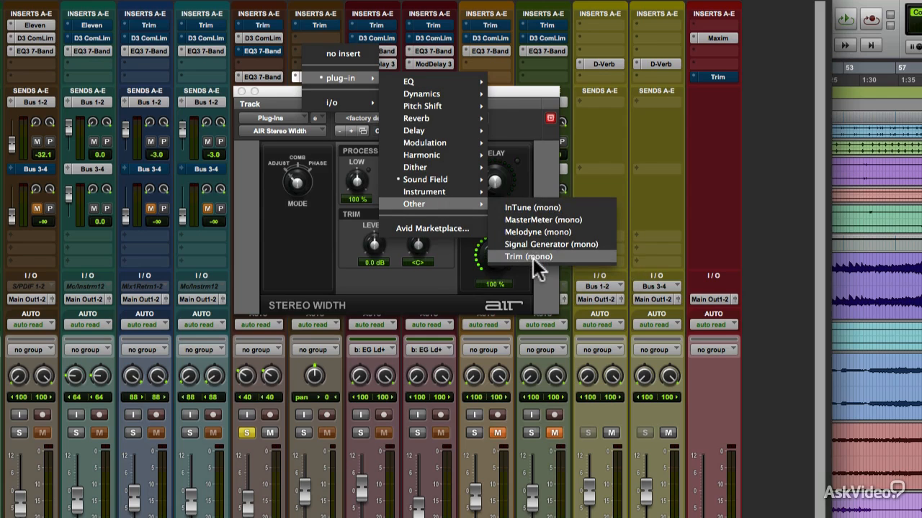
click(525, 256)
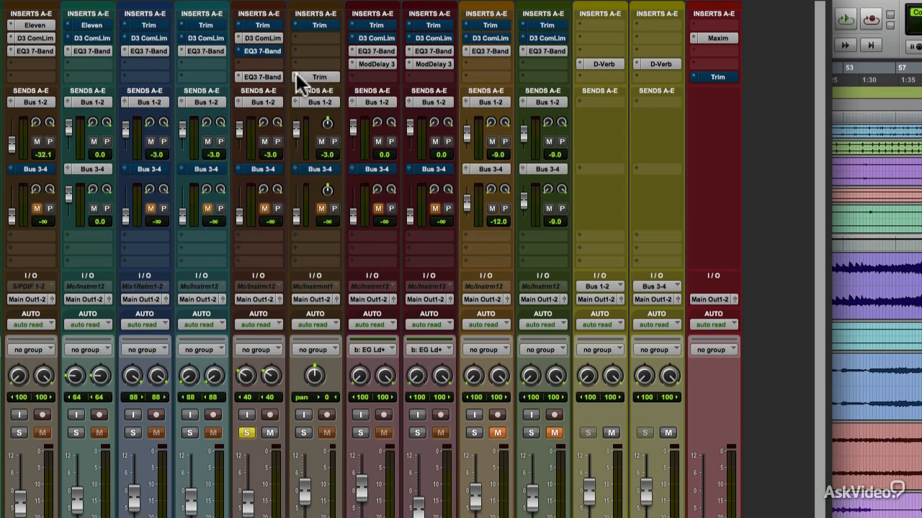
click(314, 78)
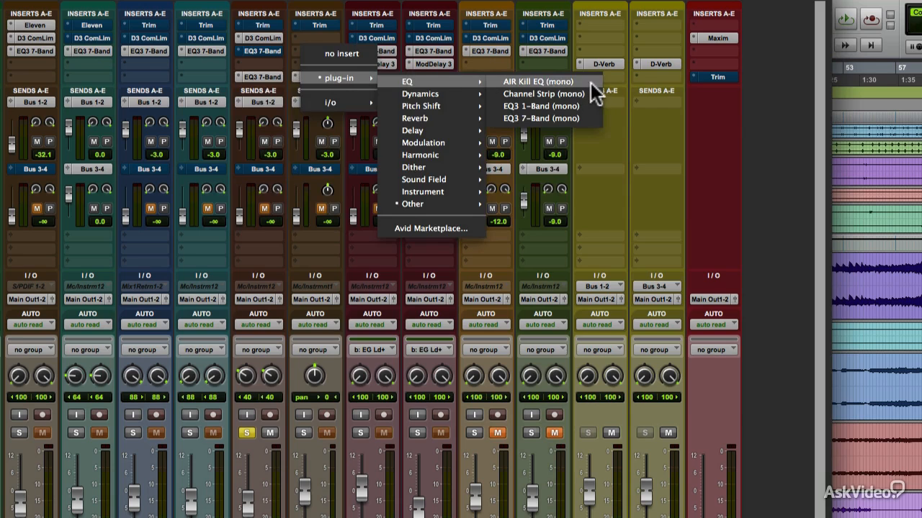
mouse_move(579, 87)
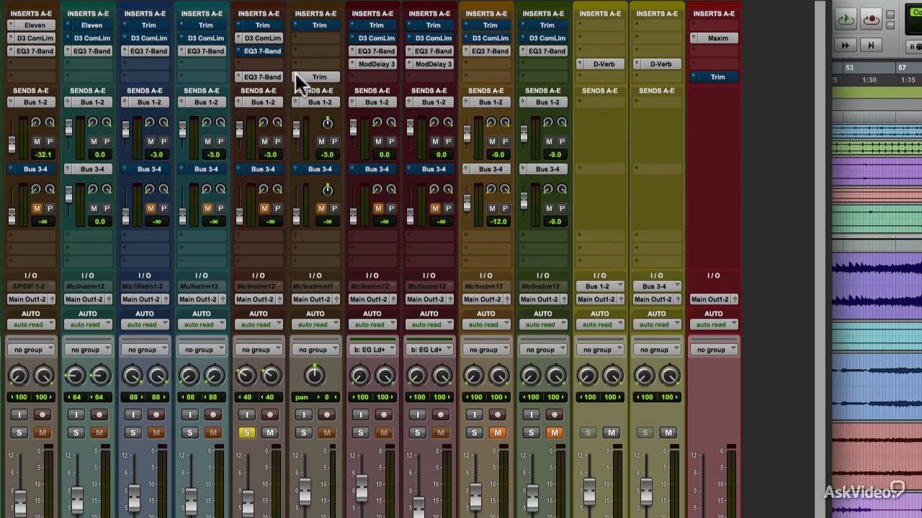
click(317, 74)
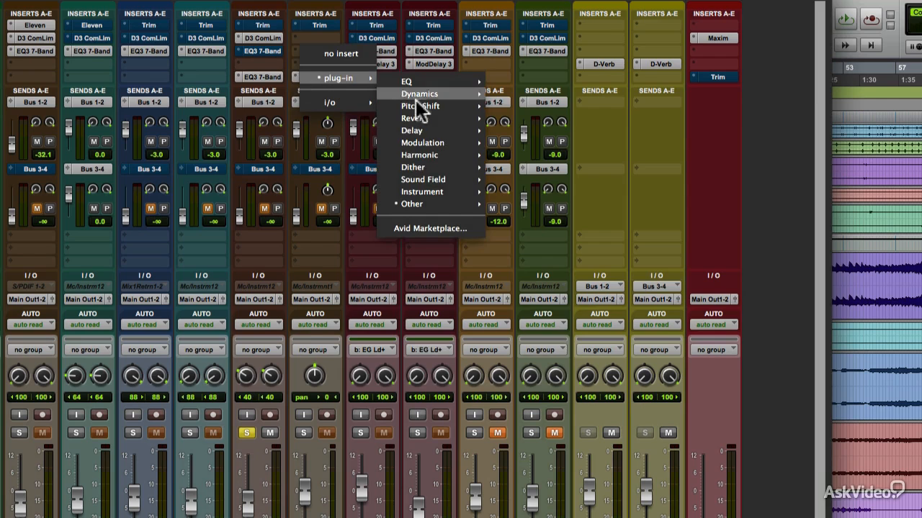
mouse_move(422, 129)
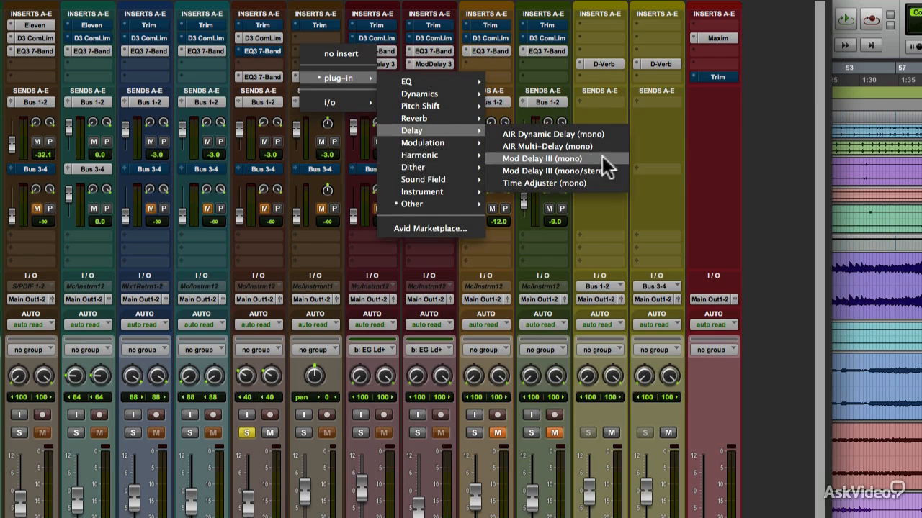
click(541, 158)
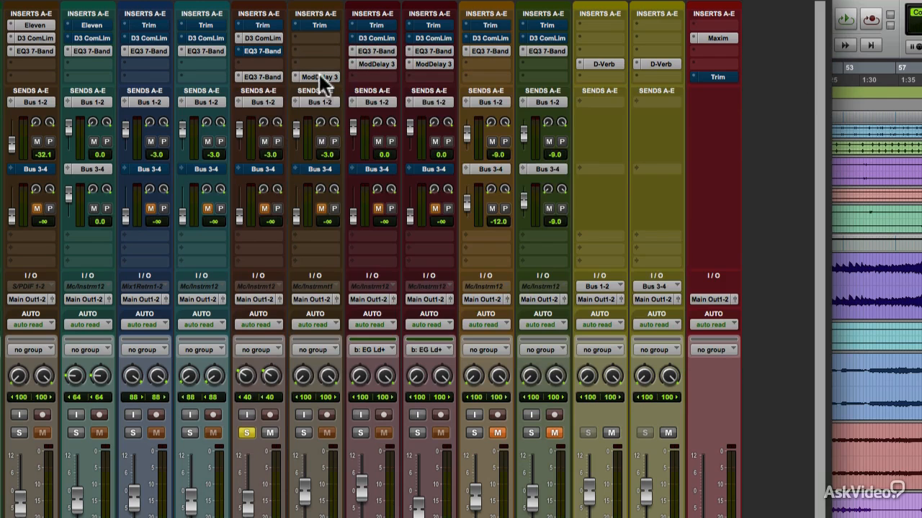
click(316, 75)
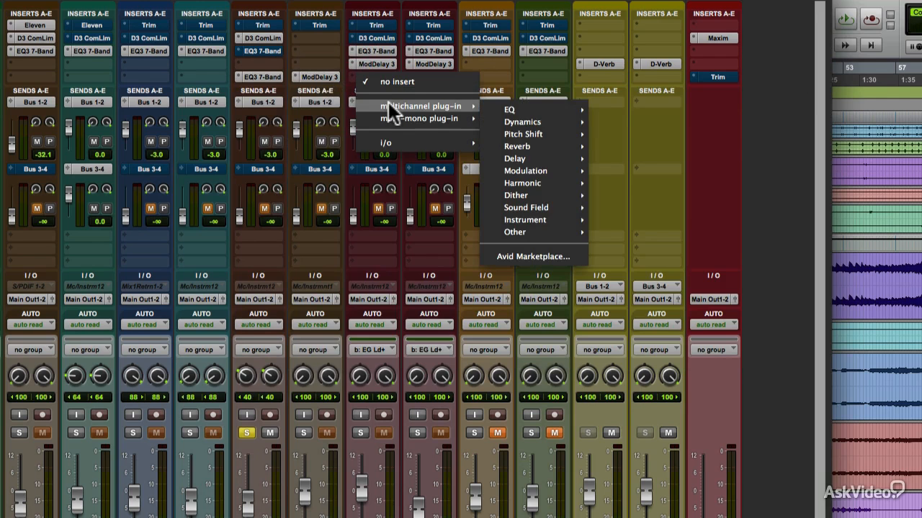
mouse_move(505, 110)
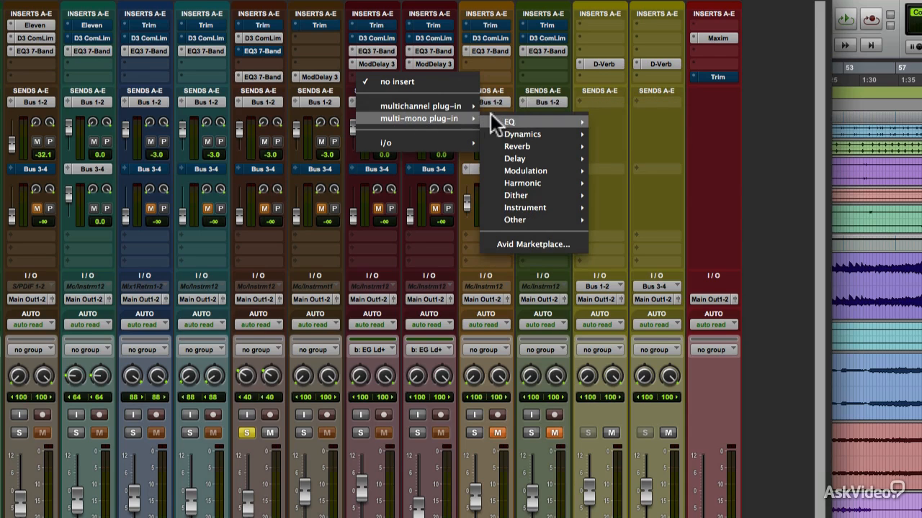
mouse_move(426, 122)
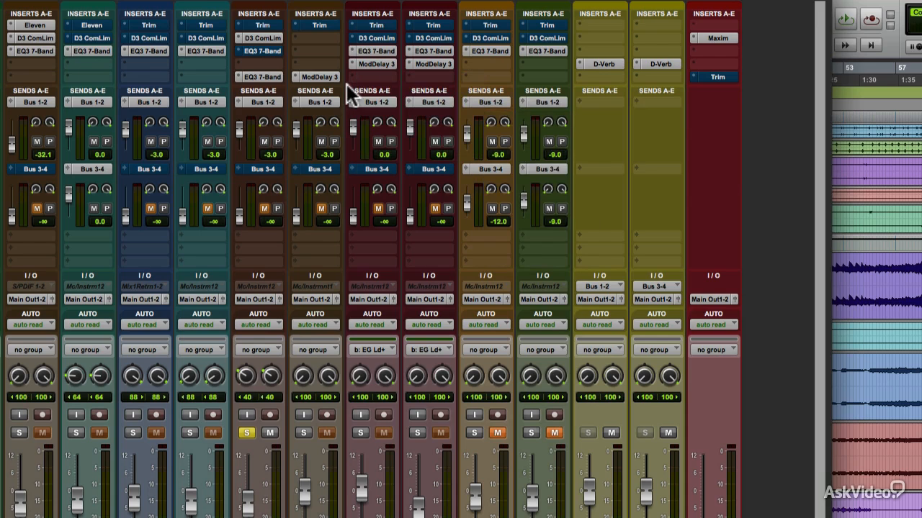
View the Bass and Wurli tracks' EQs from the Ac Gtr EQ 7-Band window, then return to Ac Gtr
click(262, 52)
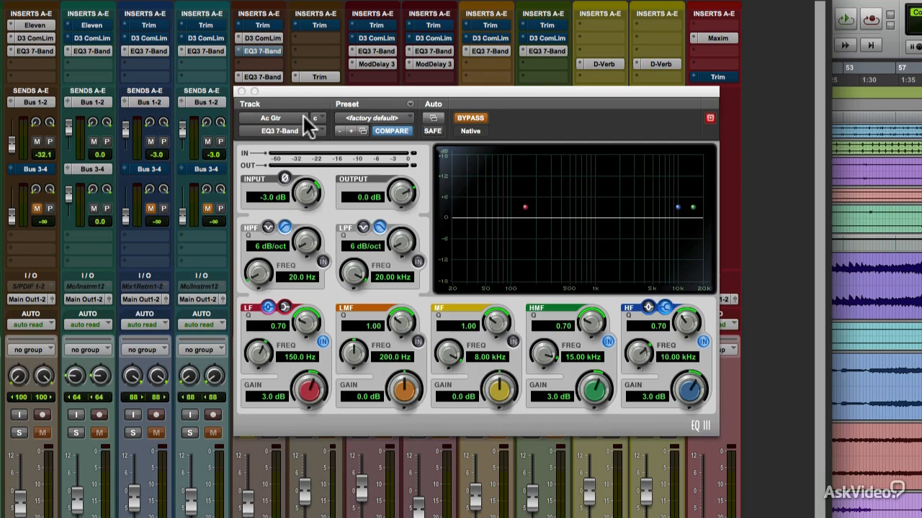
click(281, 118)
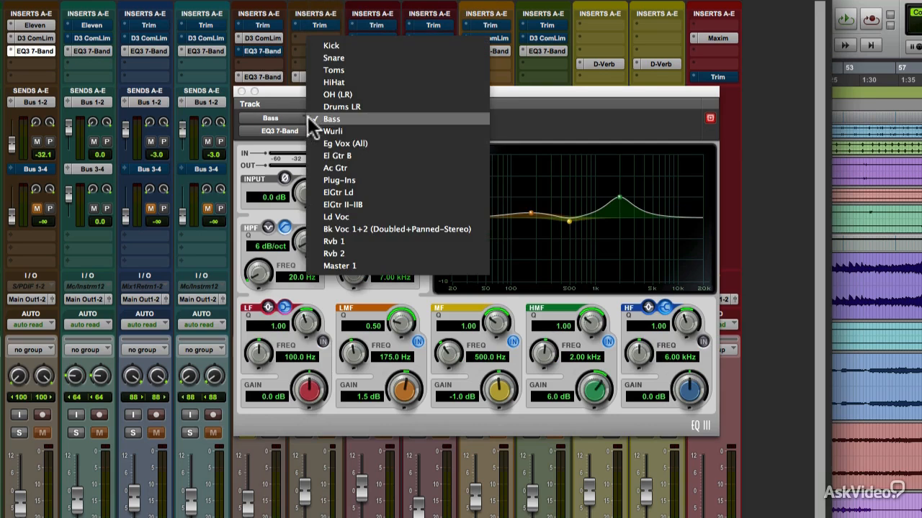
click(332, 129)
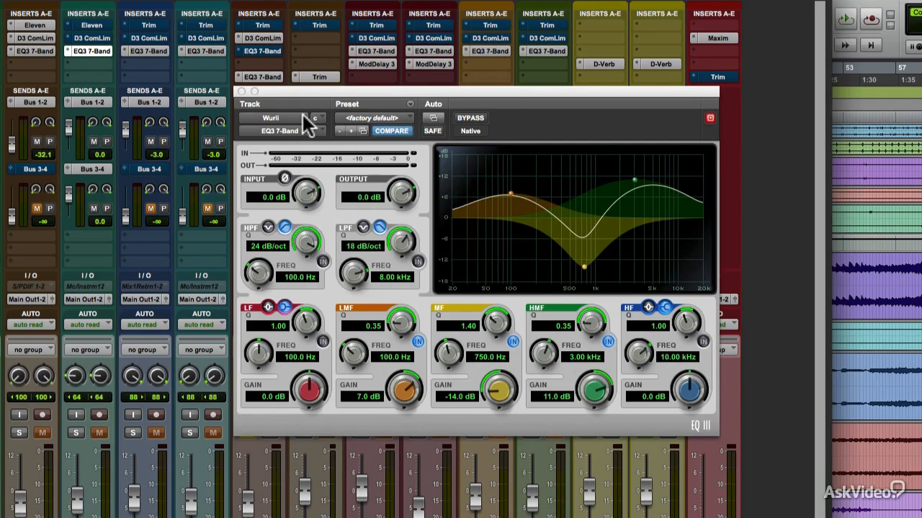
click(288, 118)
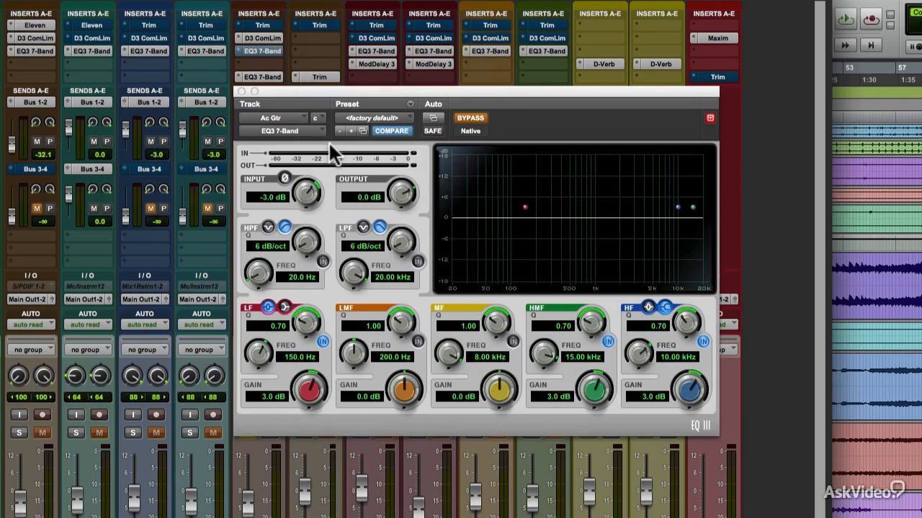
Switch the window to Ac Gtr's flat EQ3 7-Band insert and show its plug-in choices
click(316, 118)
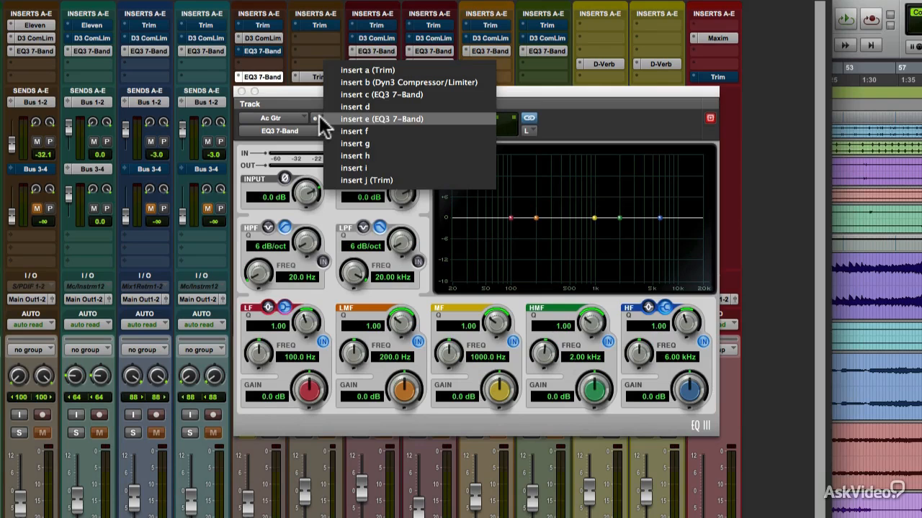
mouse_move(372, 88)
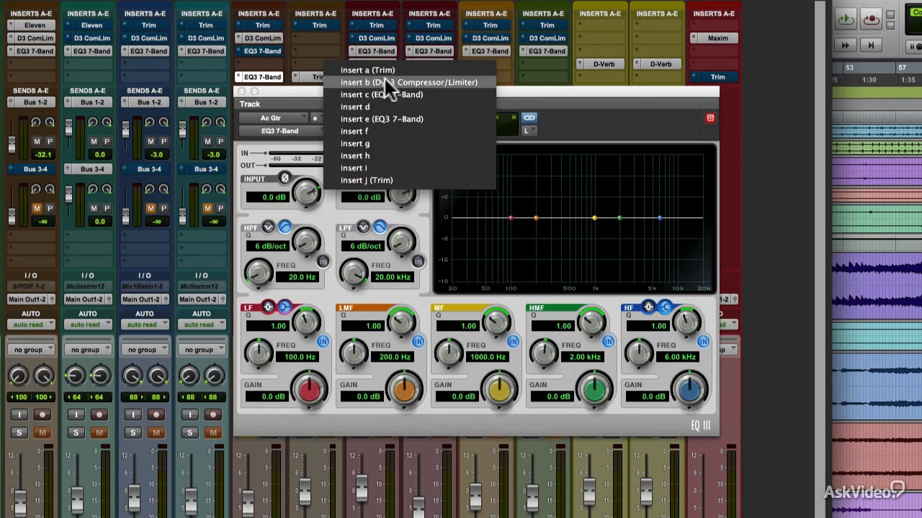
click(401, 82)
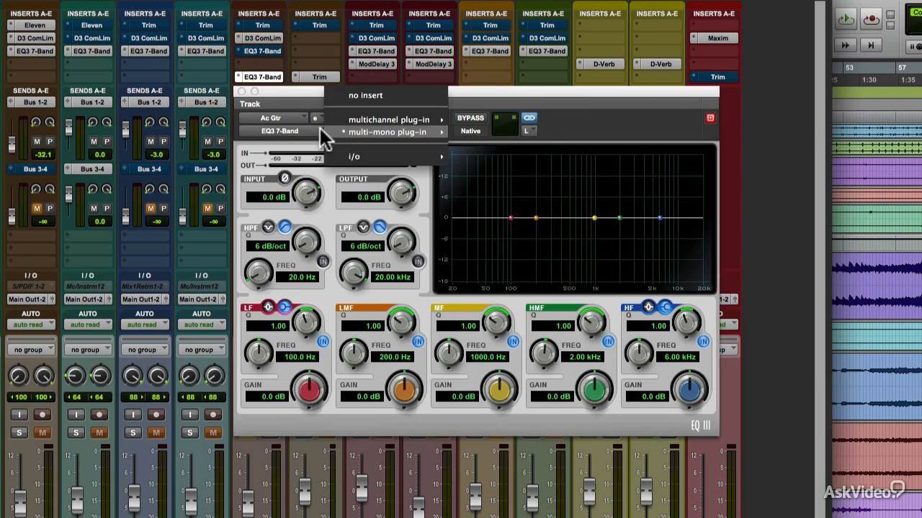
mouse_move(300, 136)
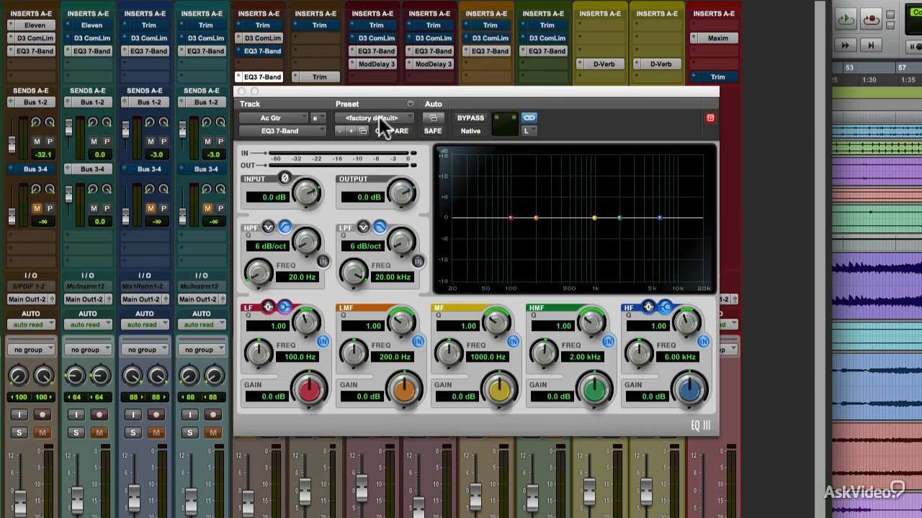
Load the Big Acoustic Guitar preset from the Acoustic Guitar library and view the Settings menu
click(375, 118)
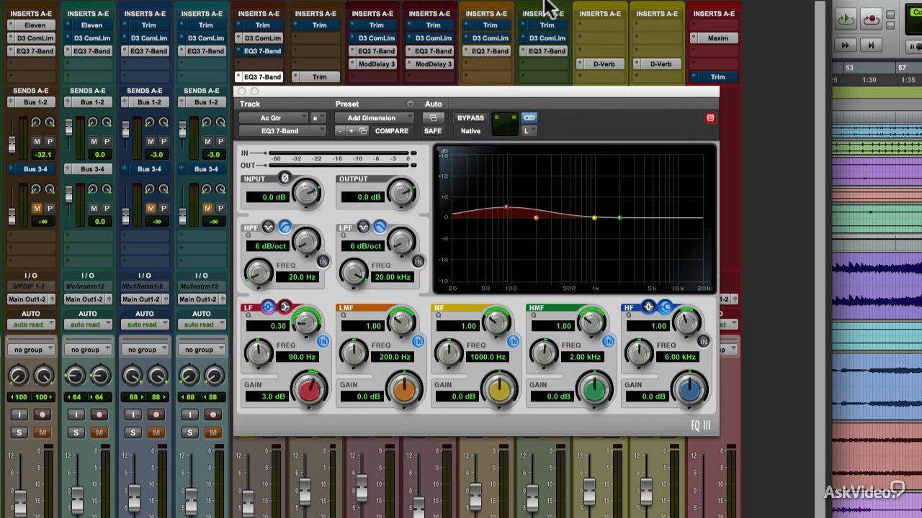
click(374, 118)
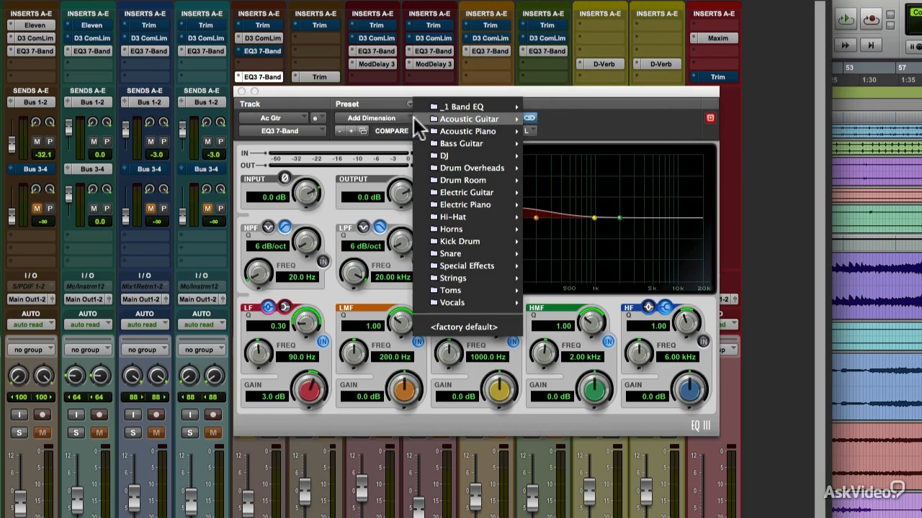
click(468, 118)
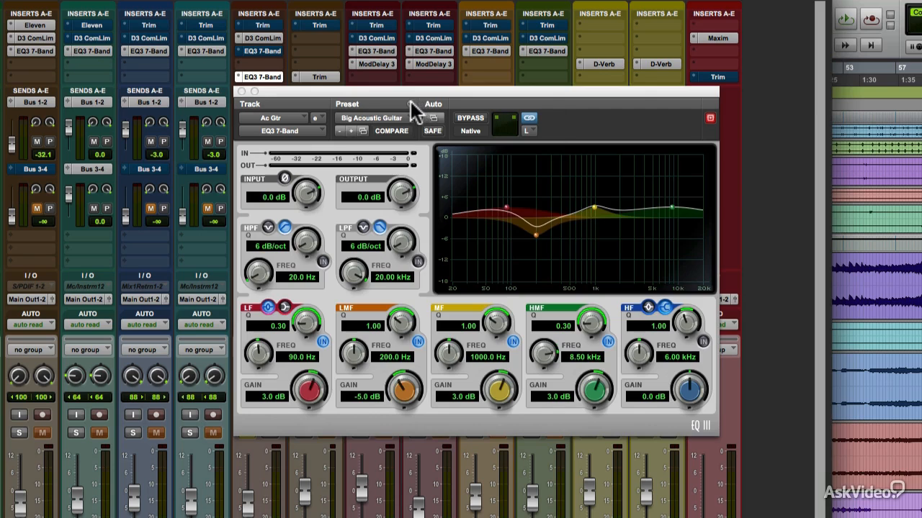
click(417, 118)
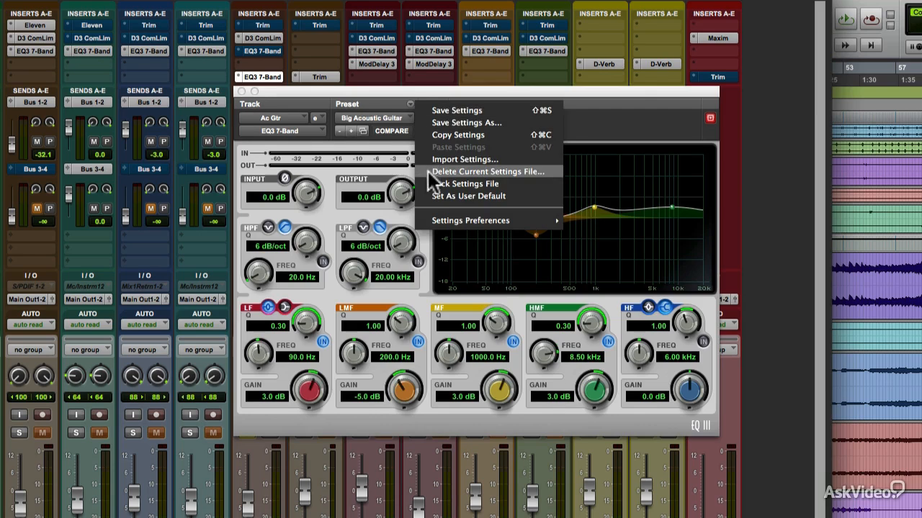
mouse_move(457, 110)
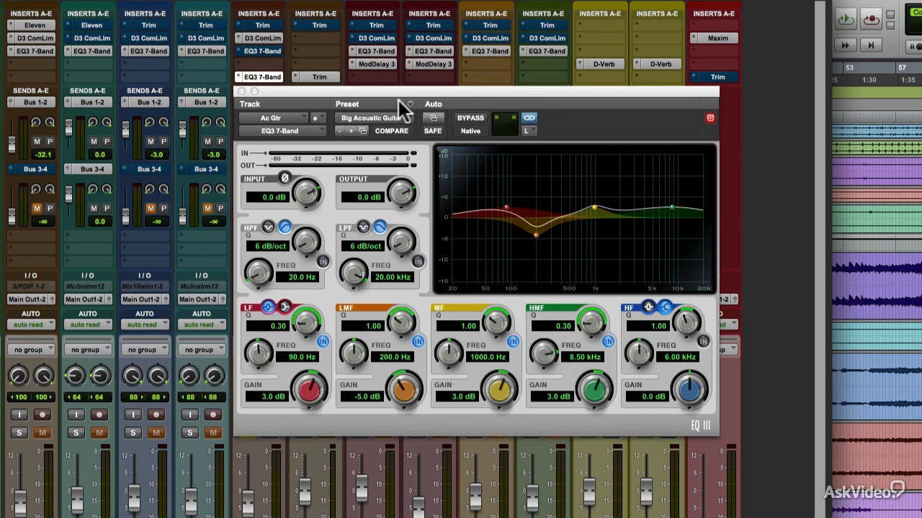
Raise the HMF gain to 6.3 dB and toggle bypass twice, leaving the EQ active
click(432, 118)
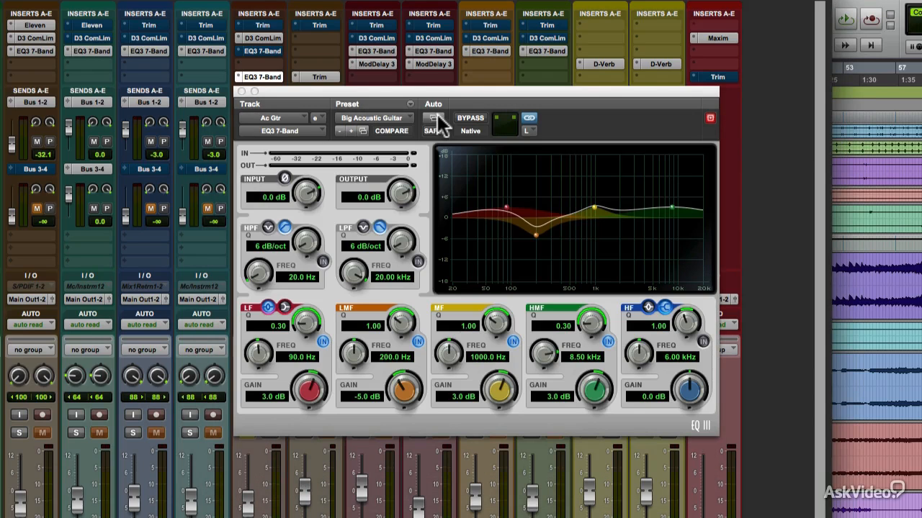
mouse_move(478, 123)
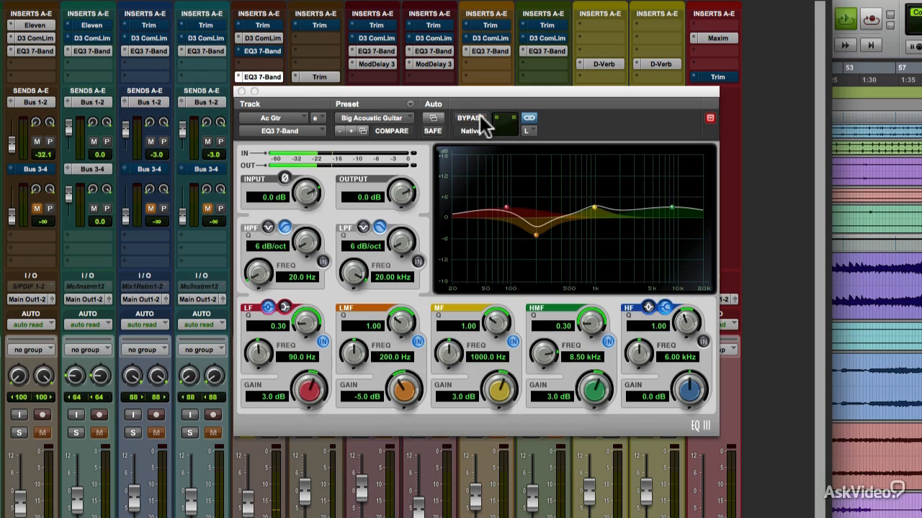
click(472, 118)
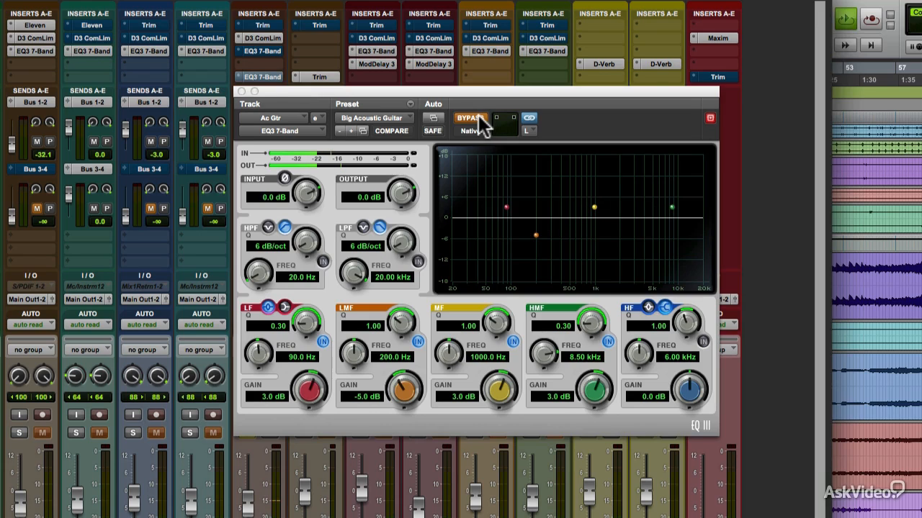
click(469, 119)
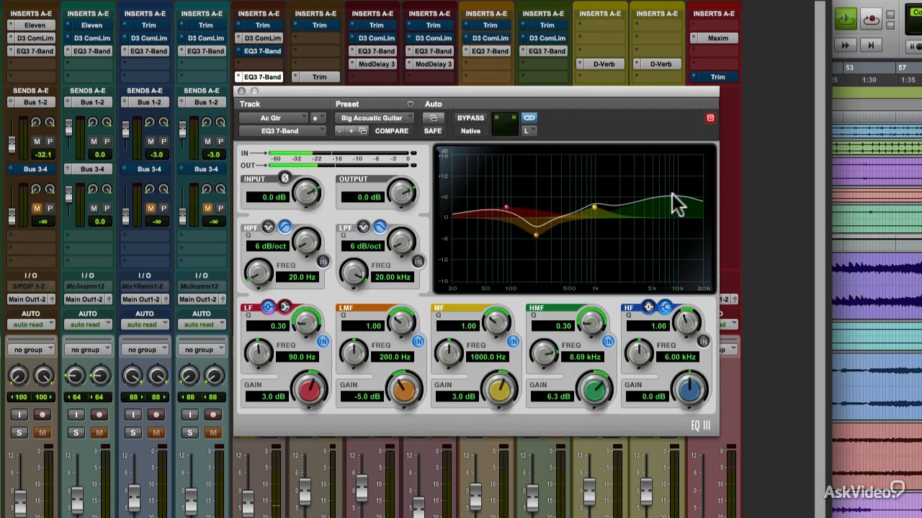
click(470, 118)
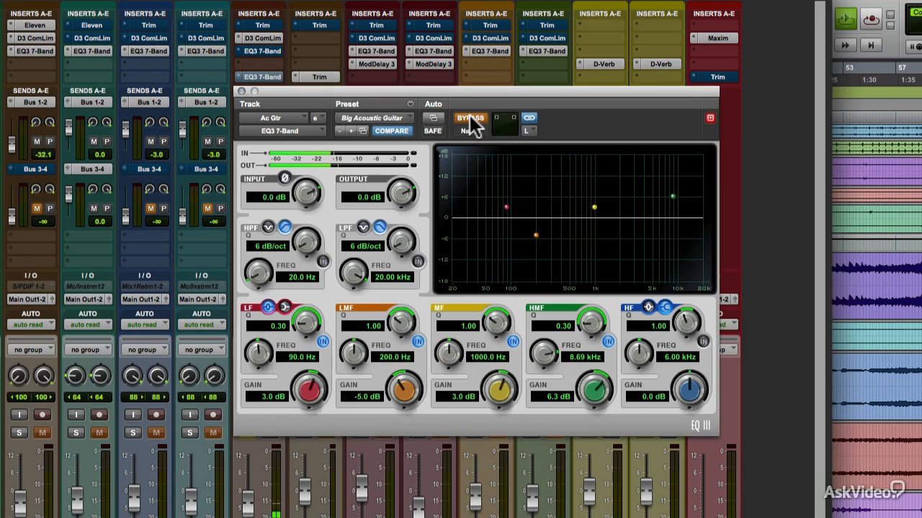
click(469, 119)
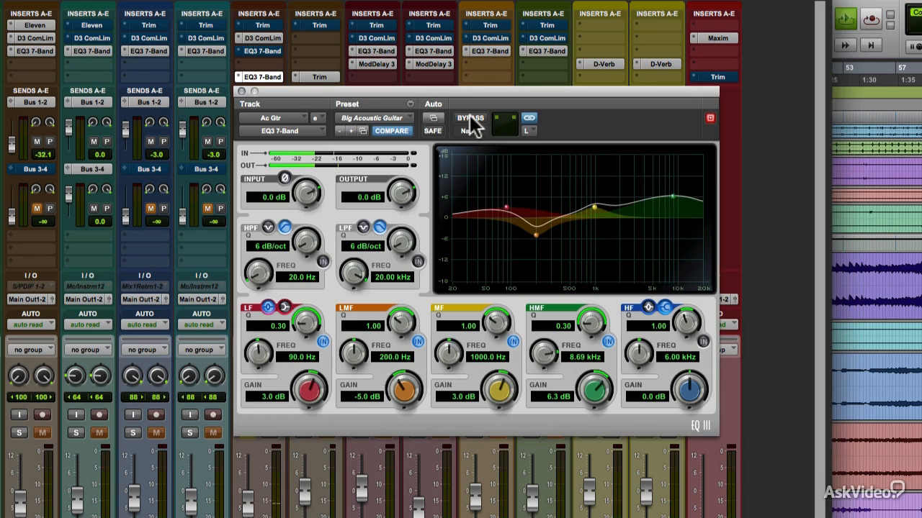